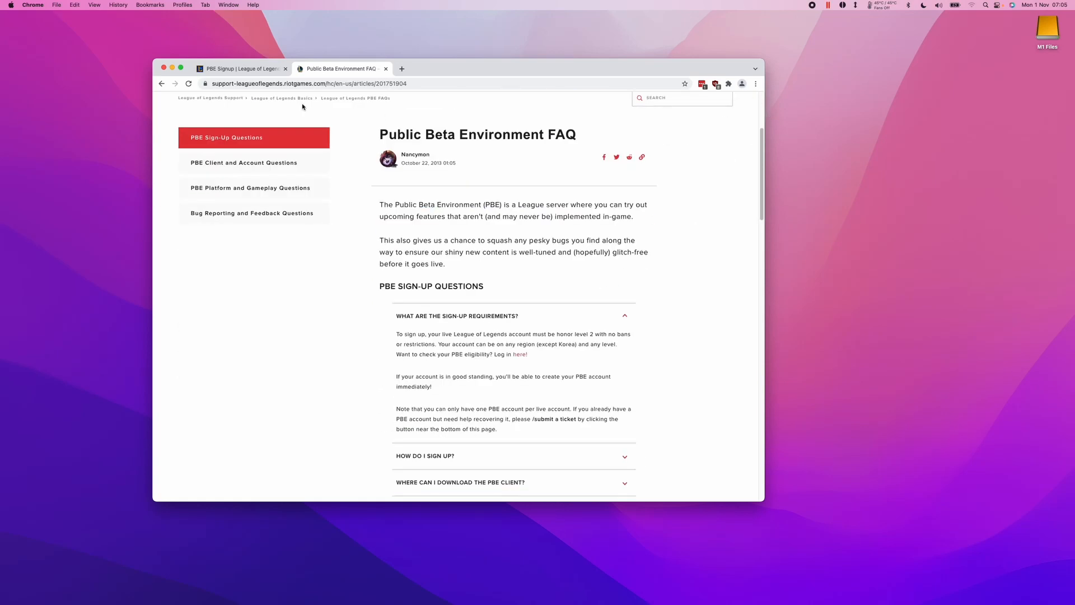
- Switch to the 'PBE Signup | League of Legends' tab to show the registration page
click(240, 68)
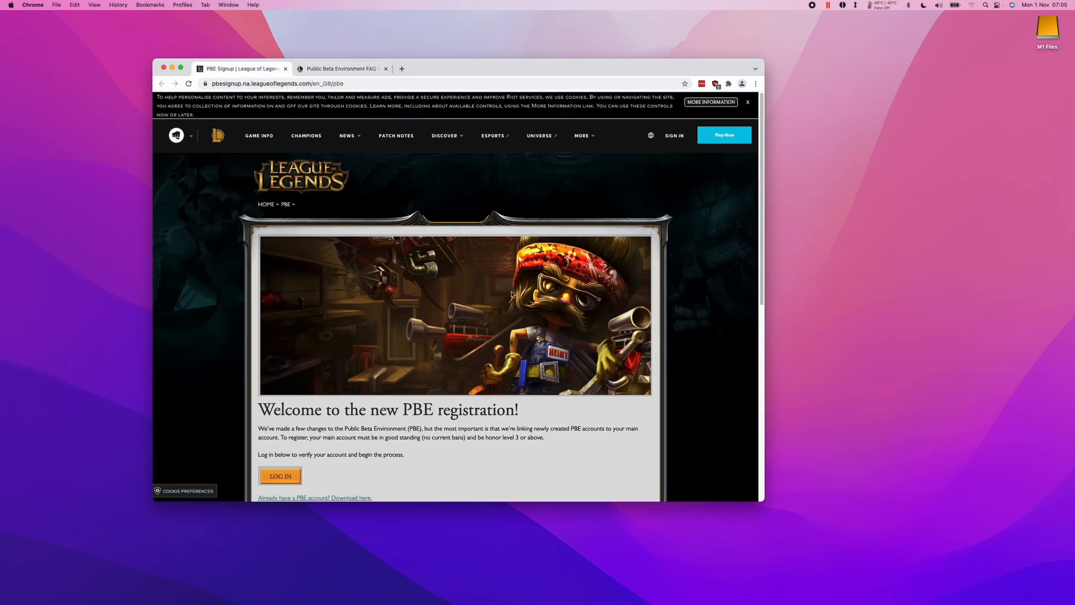
mouse_move(695, 389)
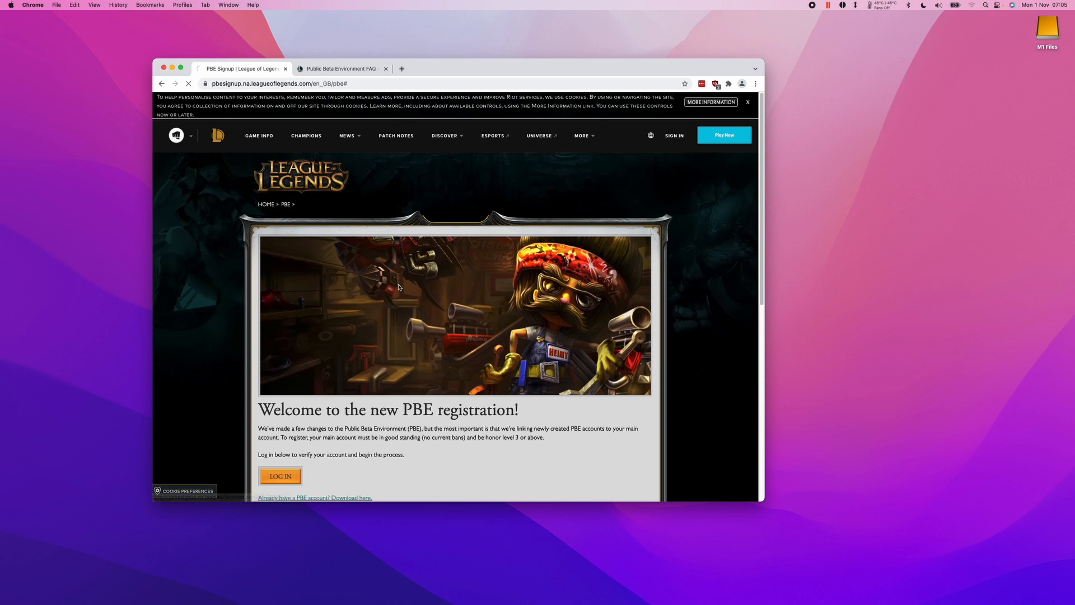
- Log in with the main Riot account and pass the PBE eligibility check
click(280, 475)
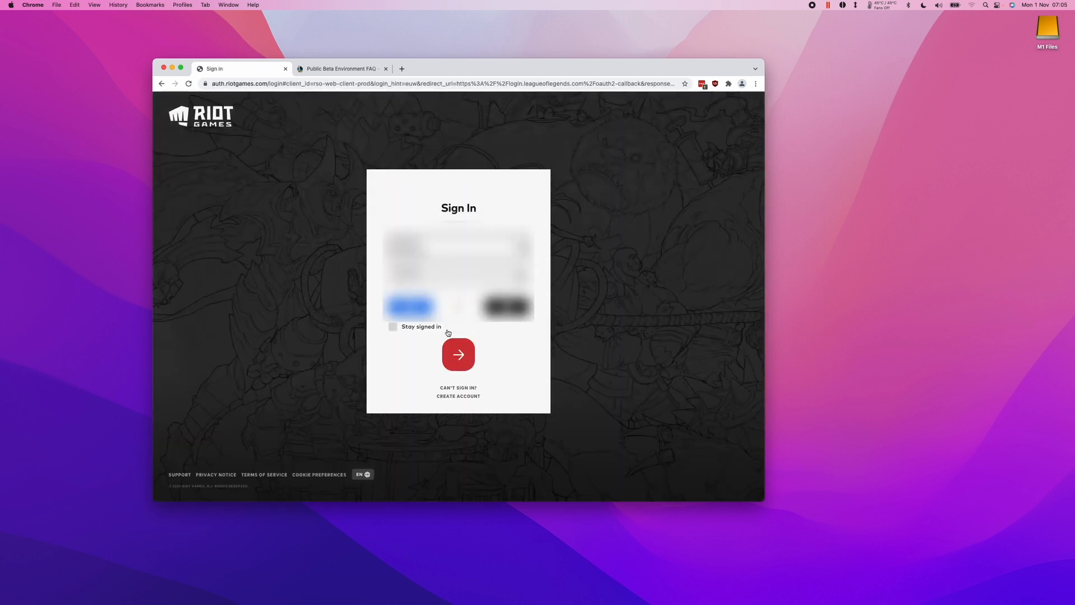
click(458, 354)
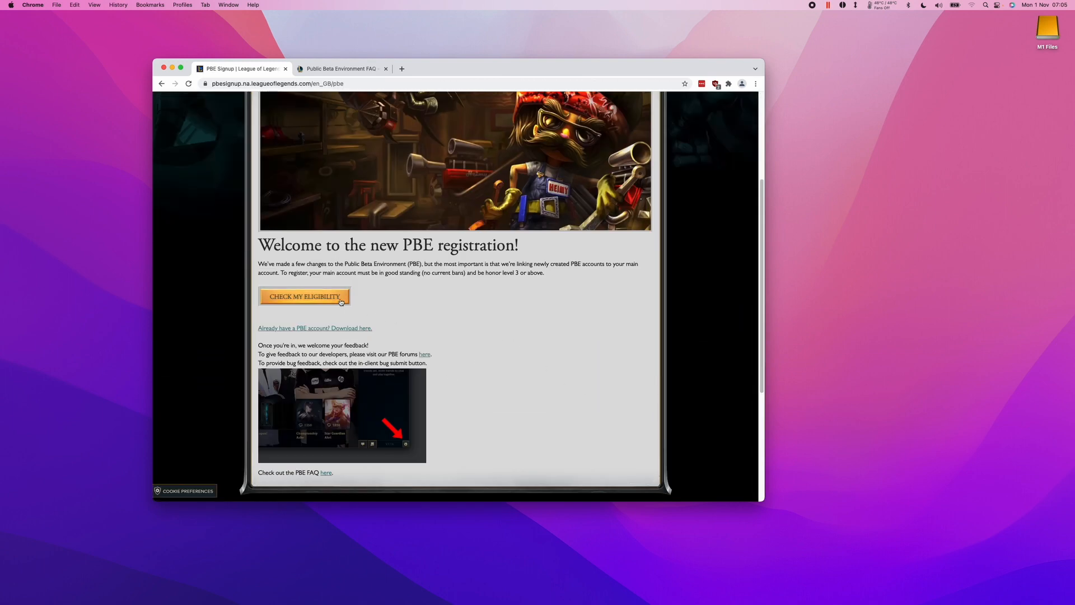
click(305, 296)
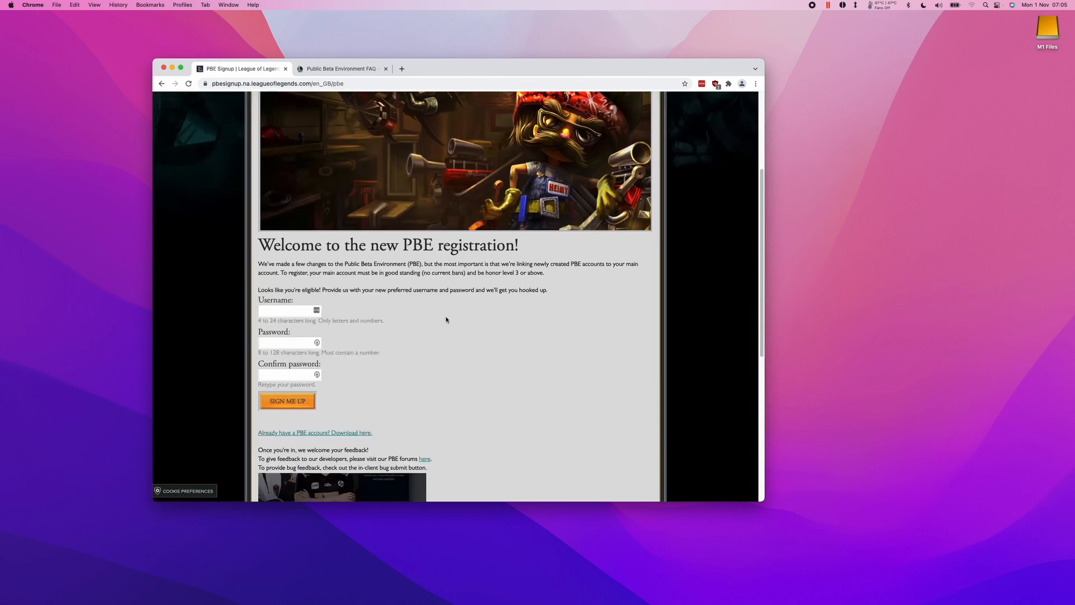
- Enter a new PBE username and password, then submit the signup form
click(286, 310)
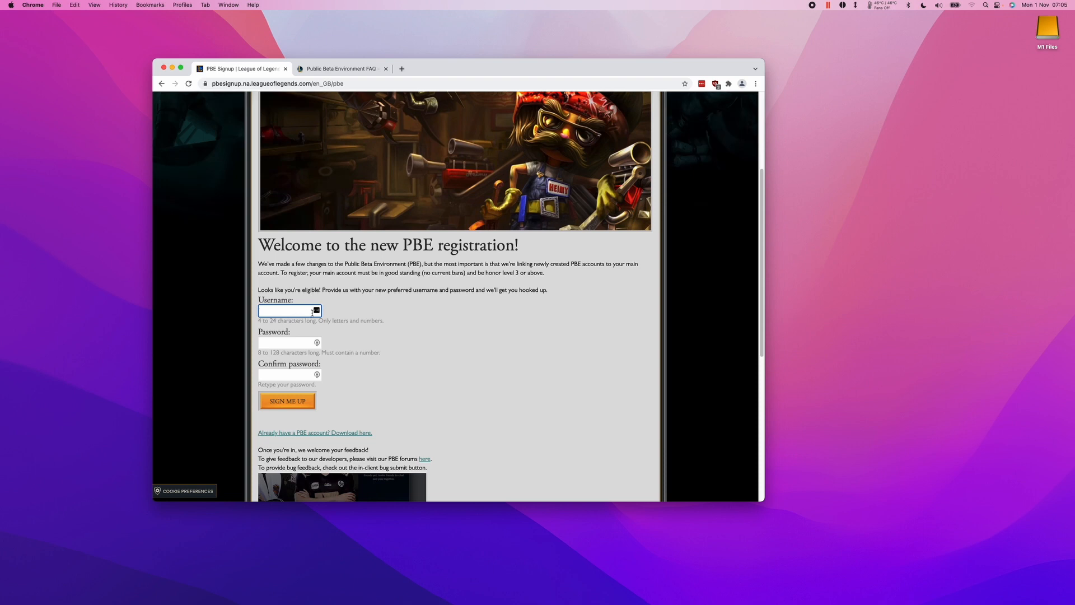
scroll(down, 3)
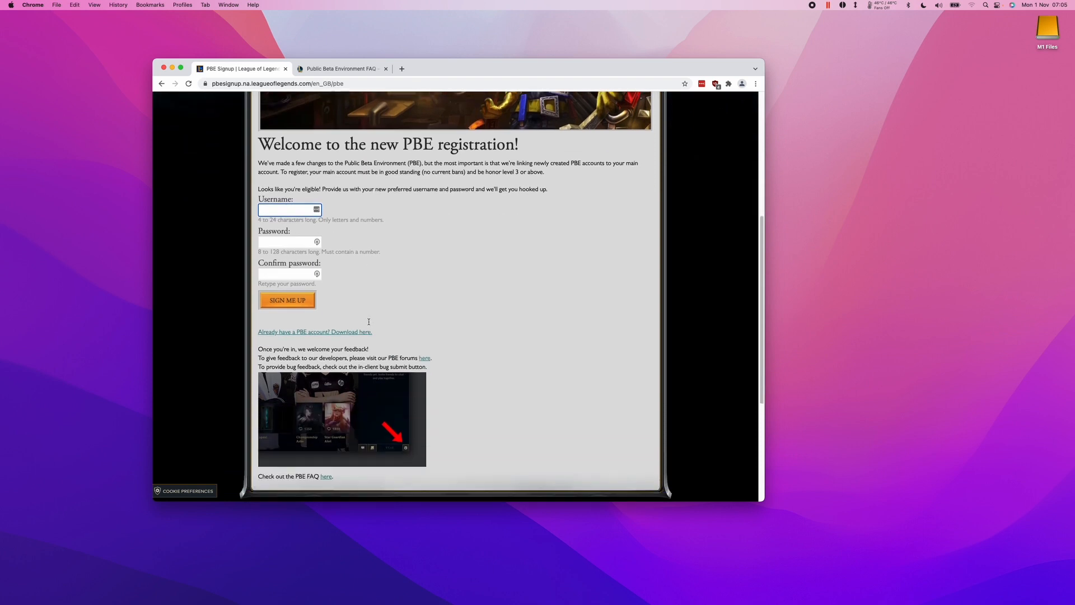
mouse_move(368, 324)
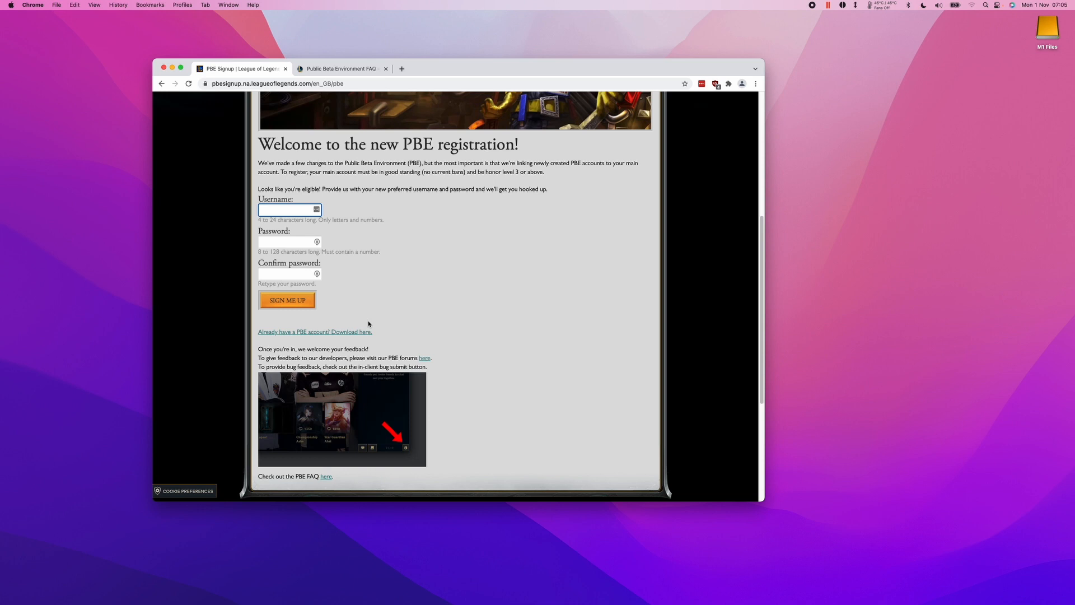
click(287, 300)
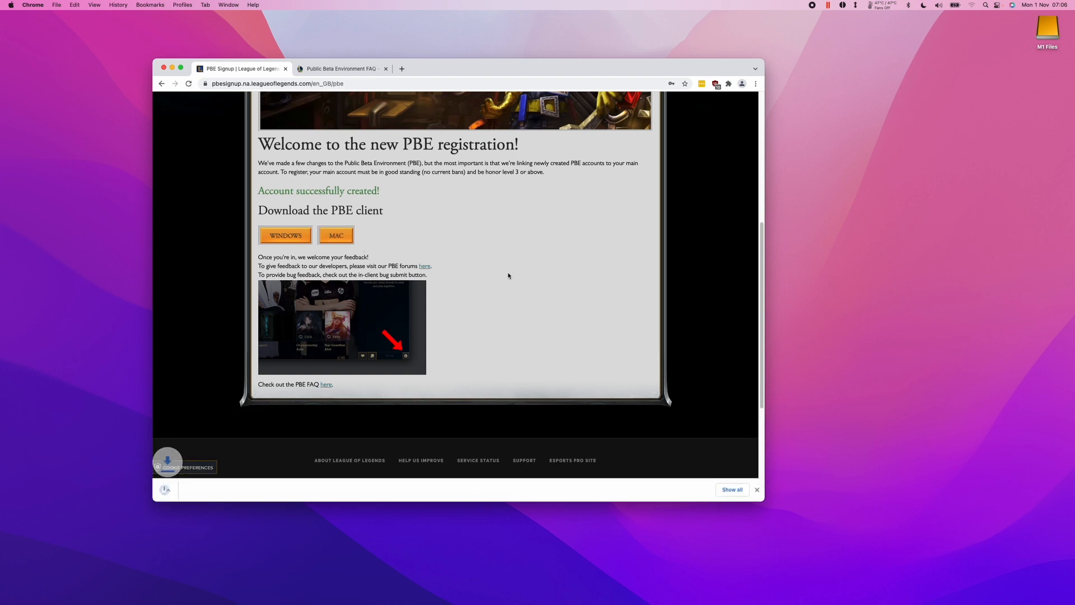
- Open the downloaded Mac client and run 'Install League of Legends PBE pbe' from Downloads
click(336, 235)
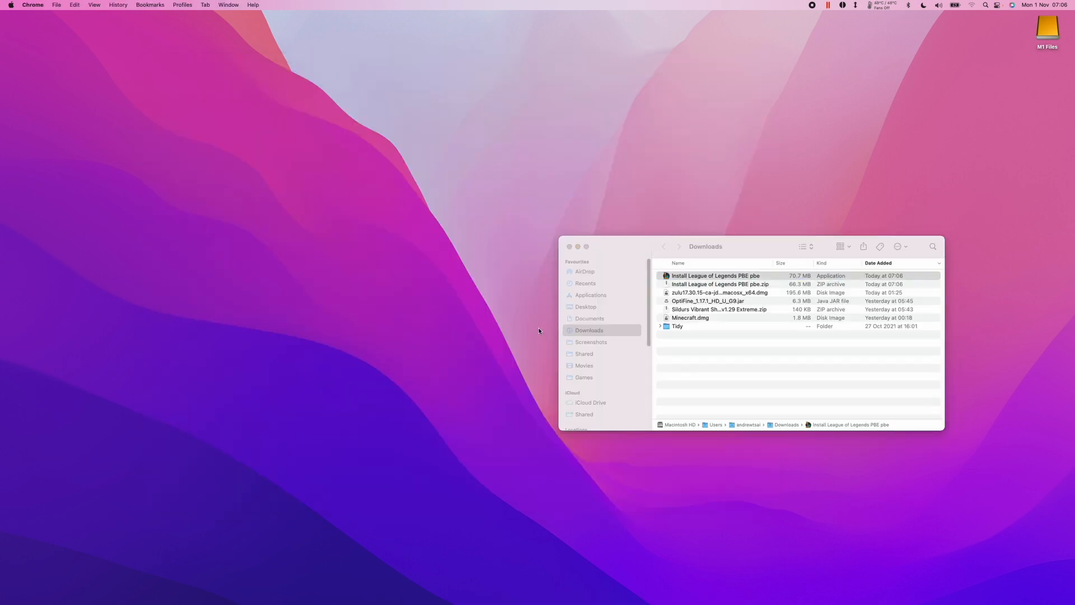
double_click(715, 276)
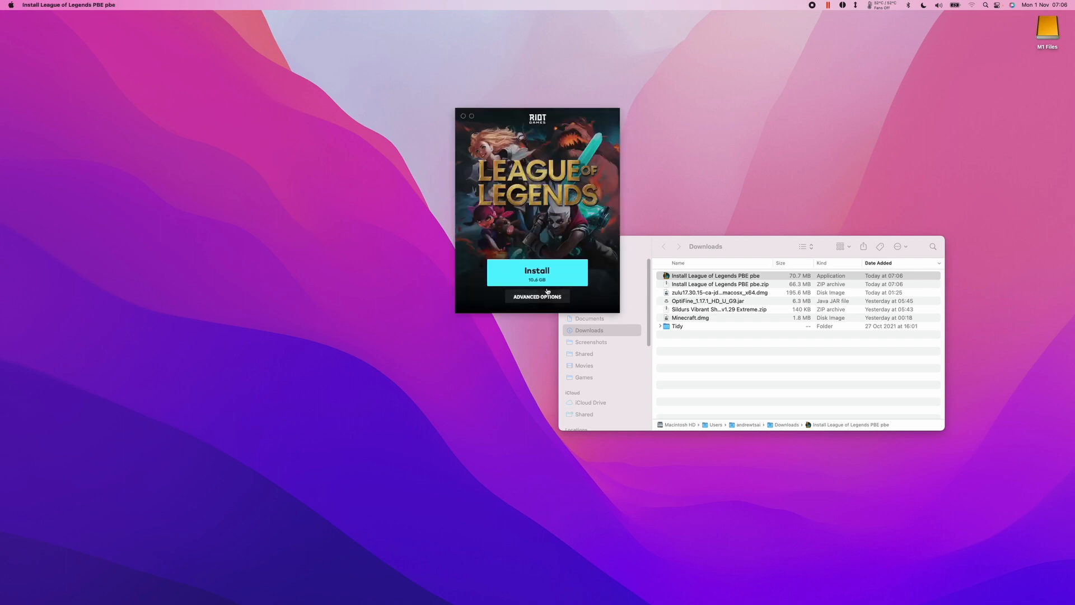
- Begin the League of Legends PBE install and sign in to Riot Client
click(537, 271)
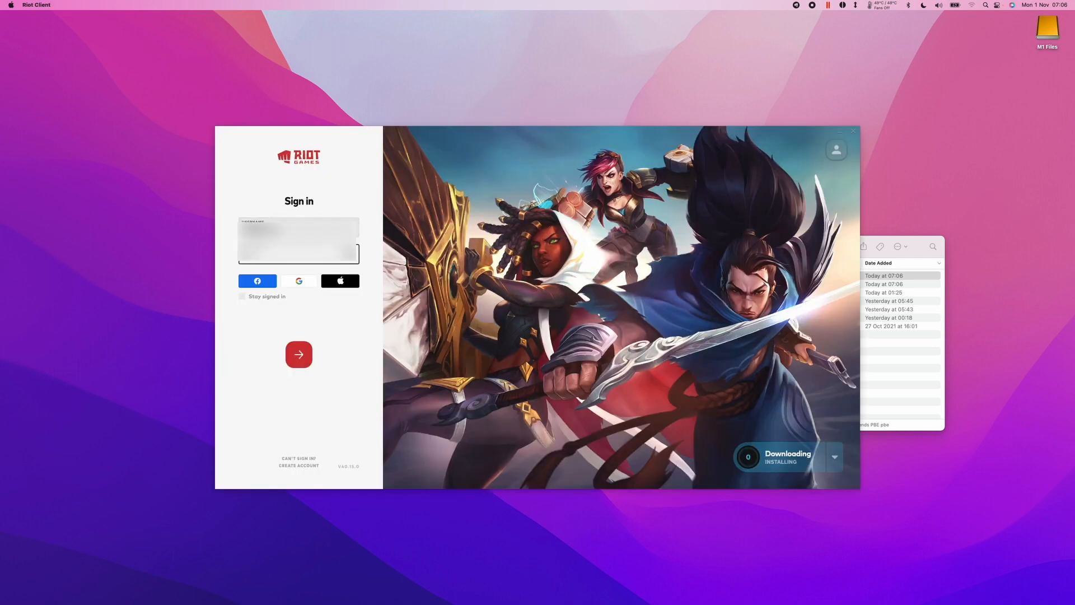
click(298, 354)
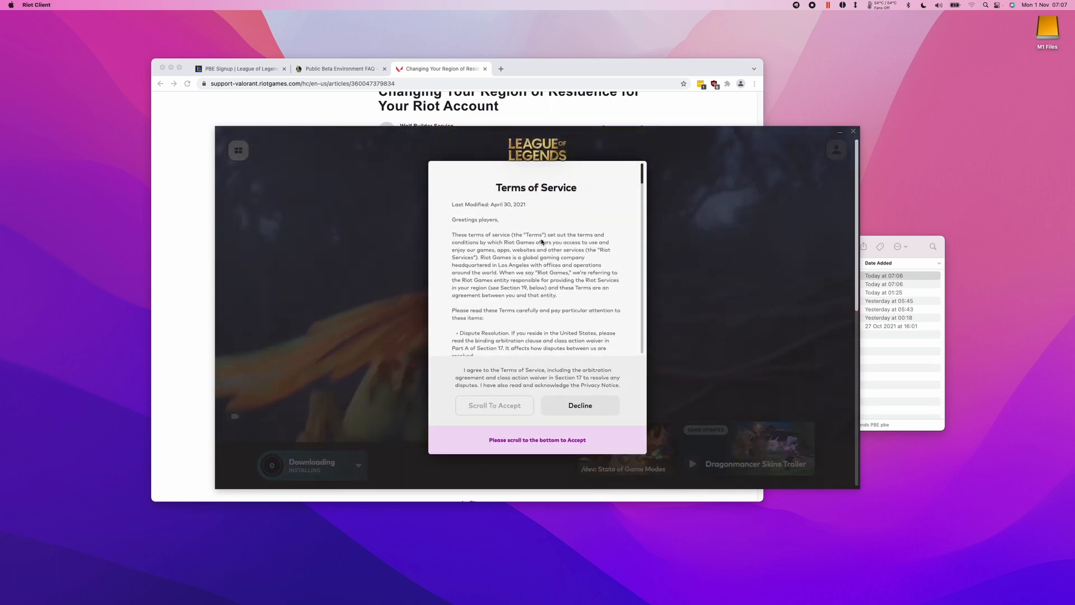
- Accept the Riot Client Terms of Service and return to Finder's Downloads folder
scroll(down, 3)
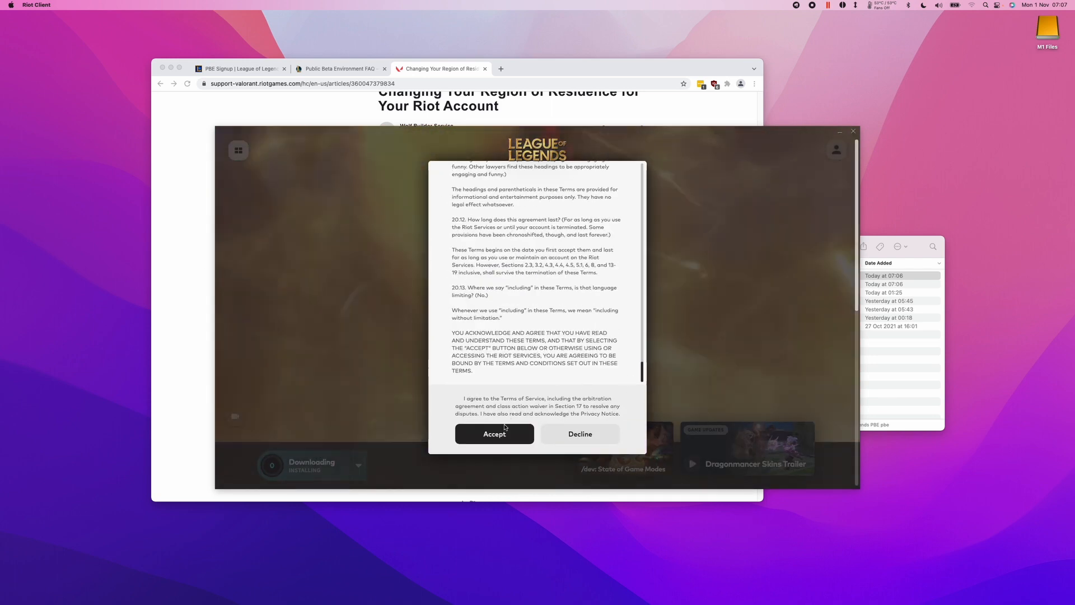
click(494, 433)
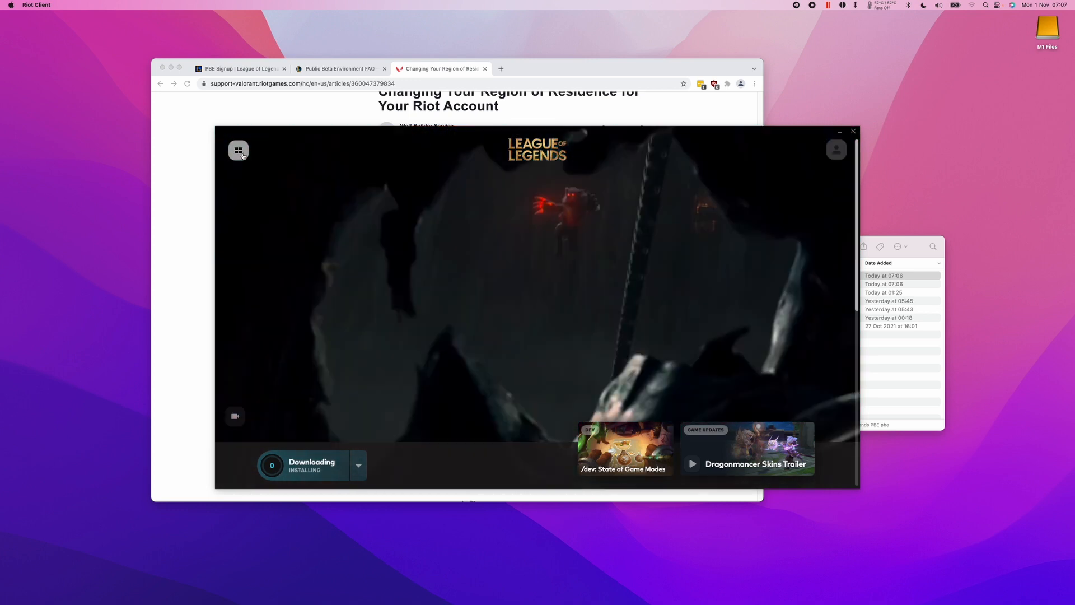
click(238, 151)
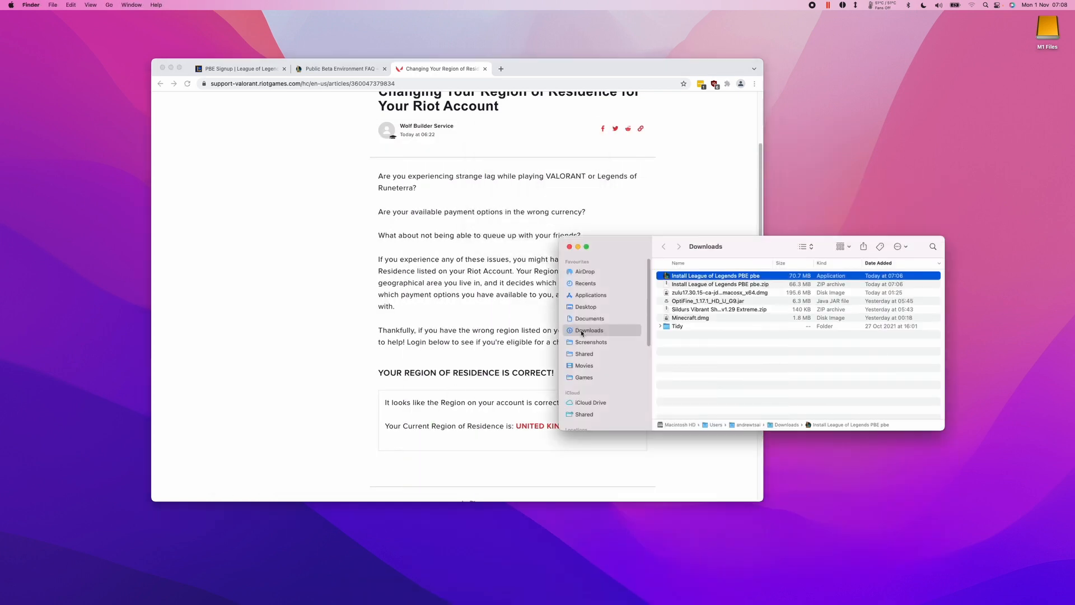
- Run 'Install League of Legends PBE pbe' again to start the League client
double_click(716, 275)
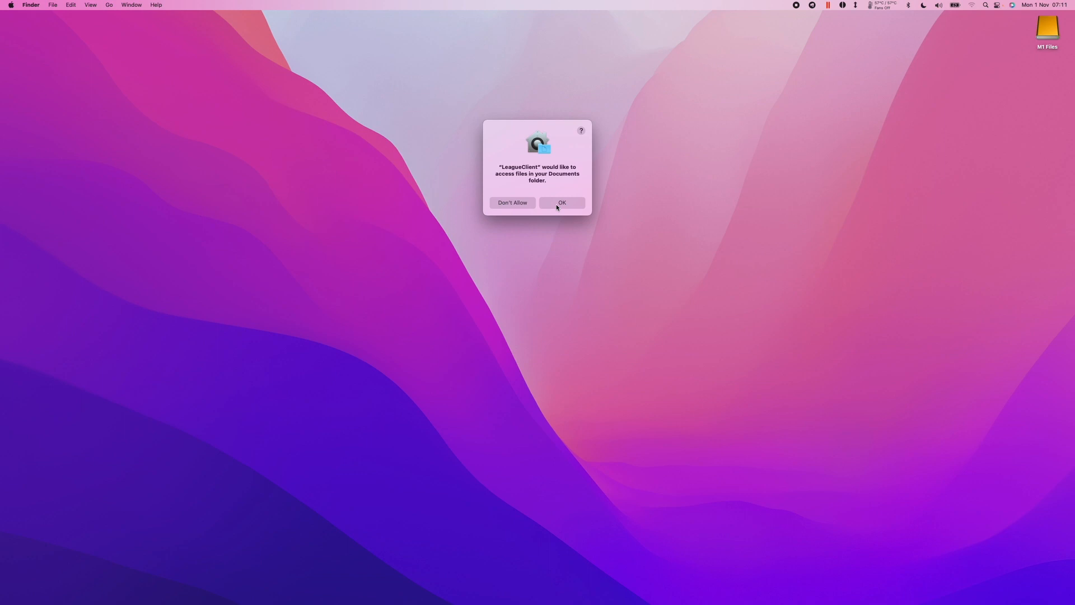
- Allow Documents access, agree to the community pledge, and close the Gizmos & Gadgets popup
click(562, 203)
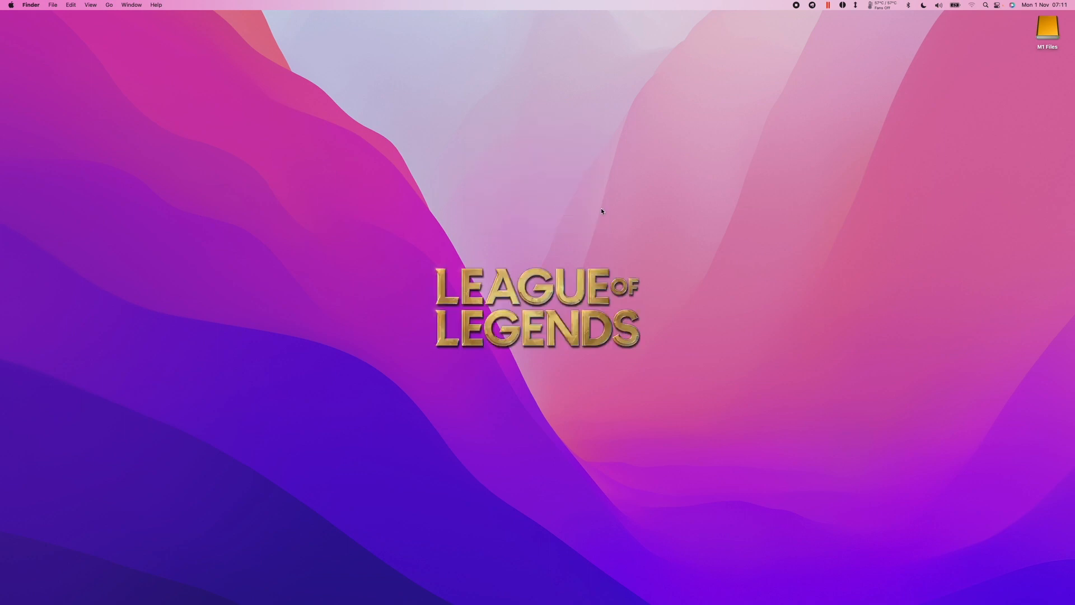
mouse_move(987, 262)
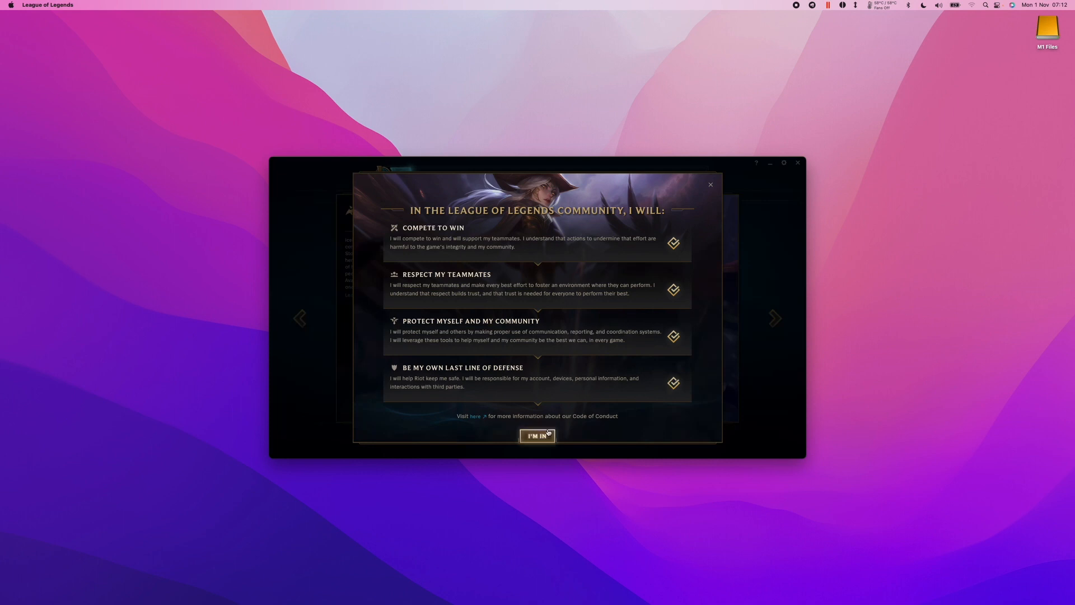
click(537, 435)
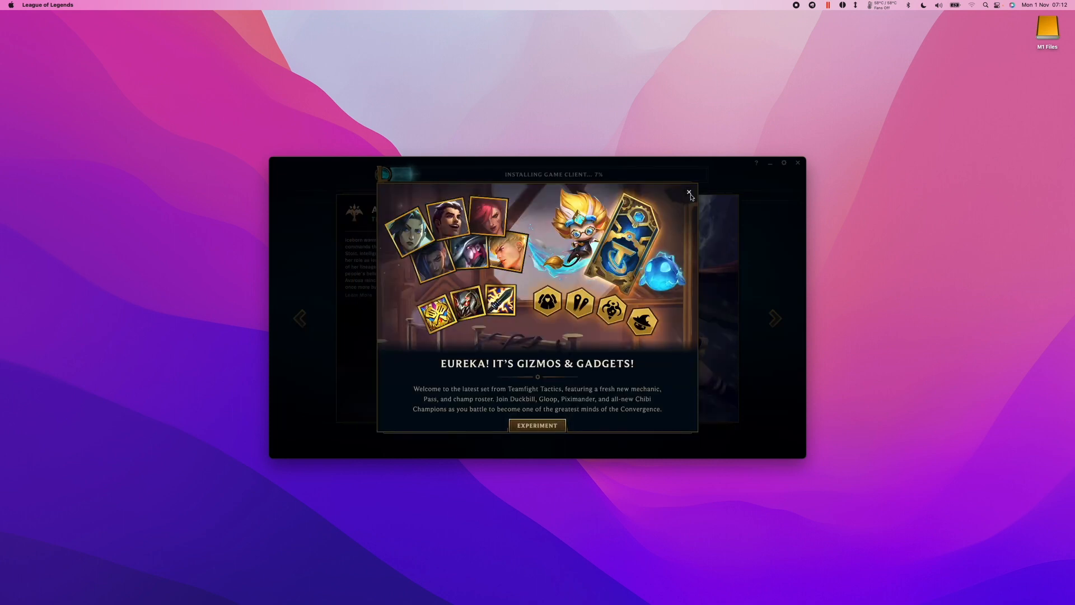
click(689, 193)
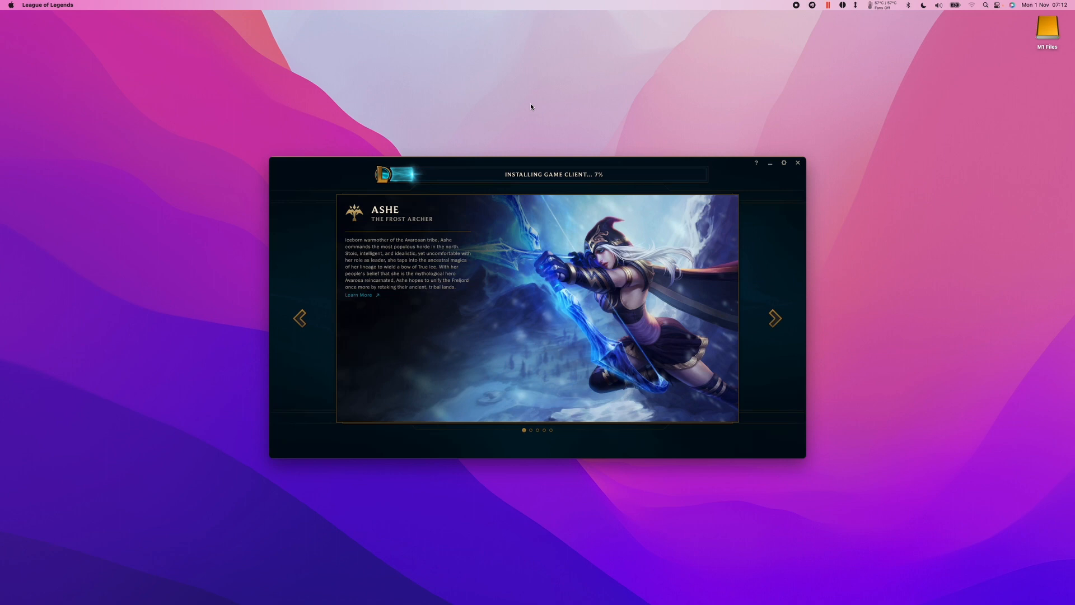